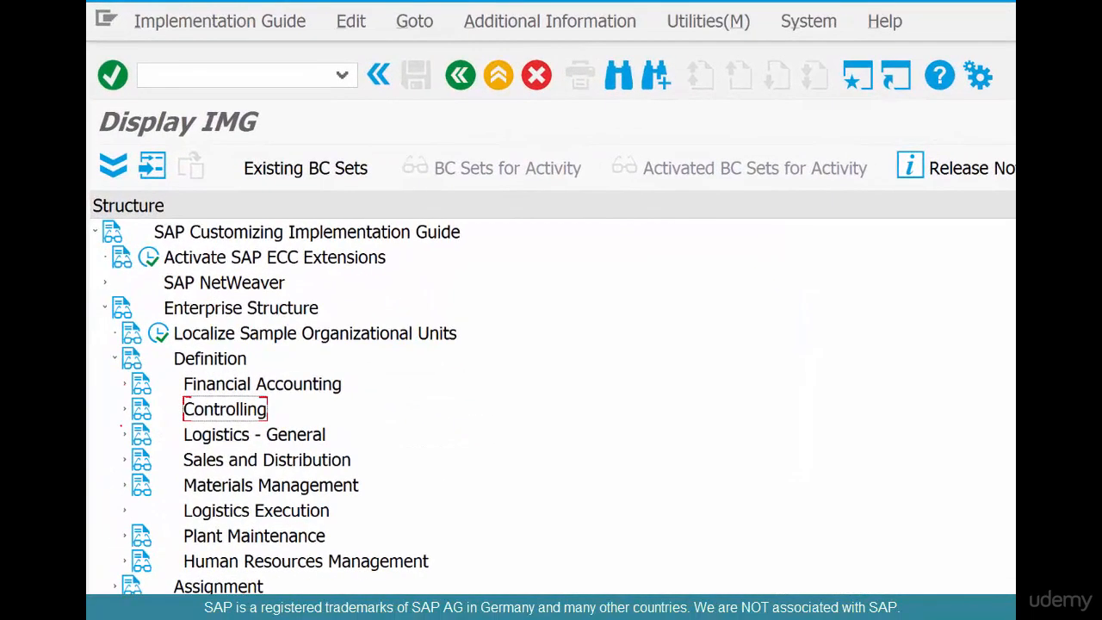
Run the 'Define, copy, delete, check plant' activity under Logistics - General
{"action": "left_click", "coordinate": [124, 434]}
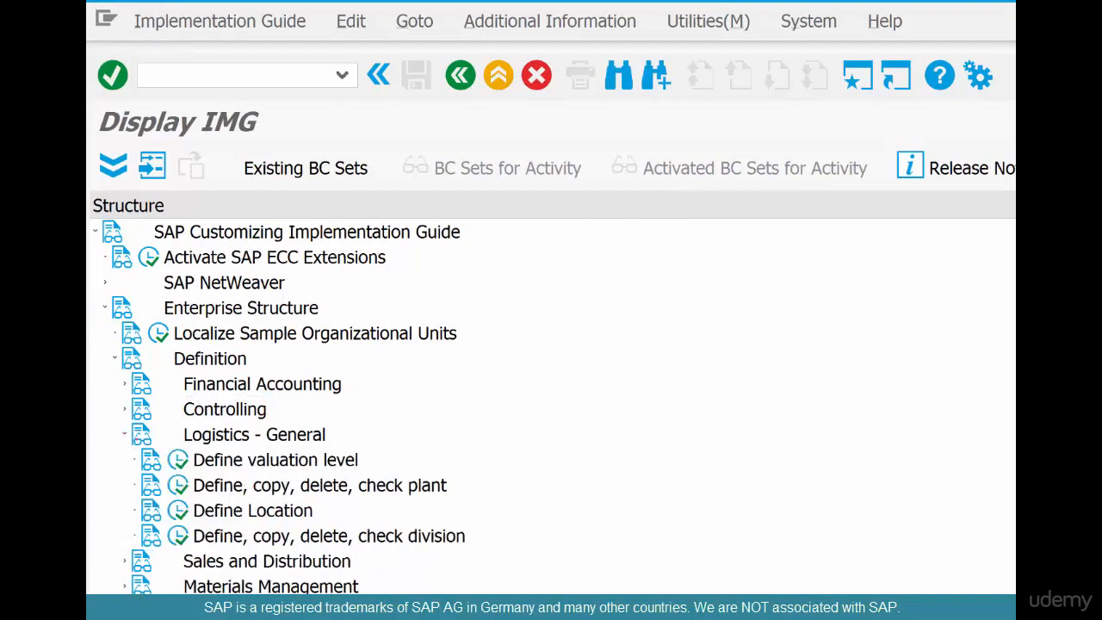
{"action": "left_click", "coordinate": [319, 485]}
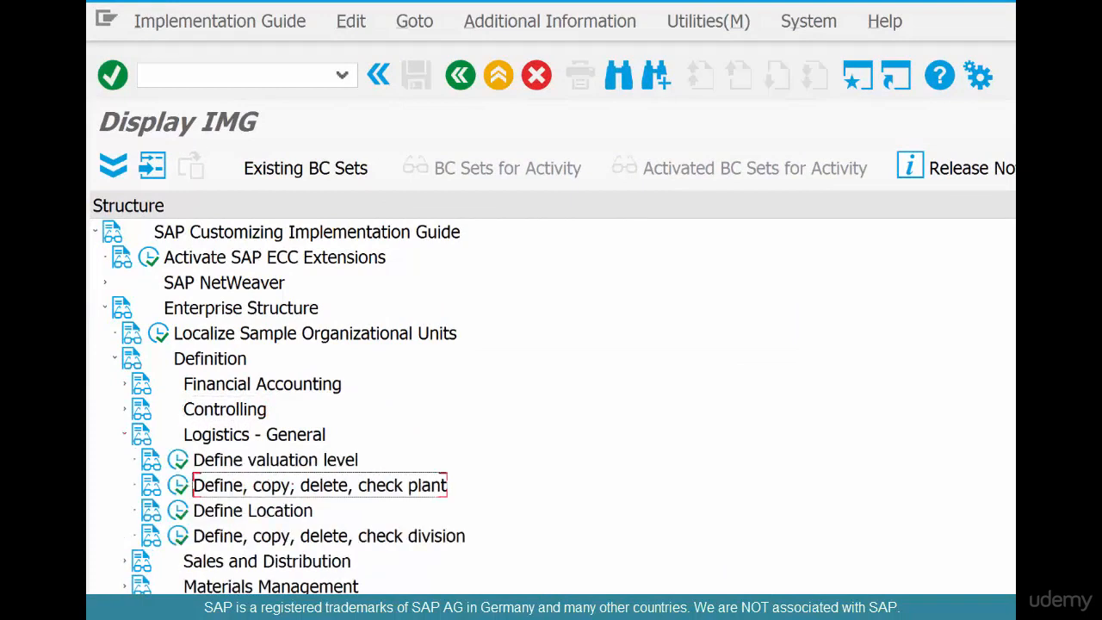
{"action": "mouse_move", "coordinate": [179, 535]}
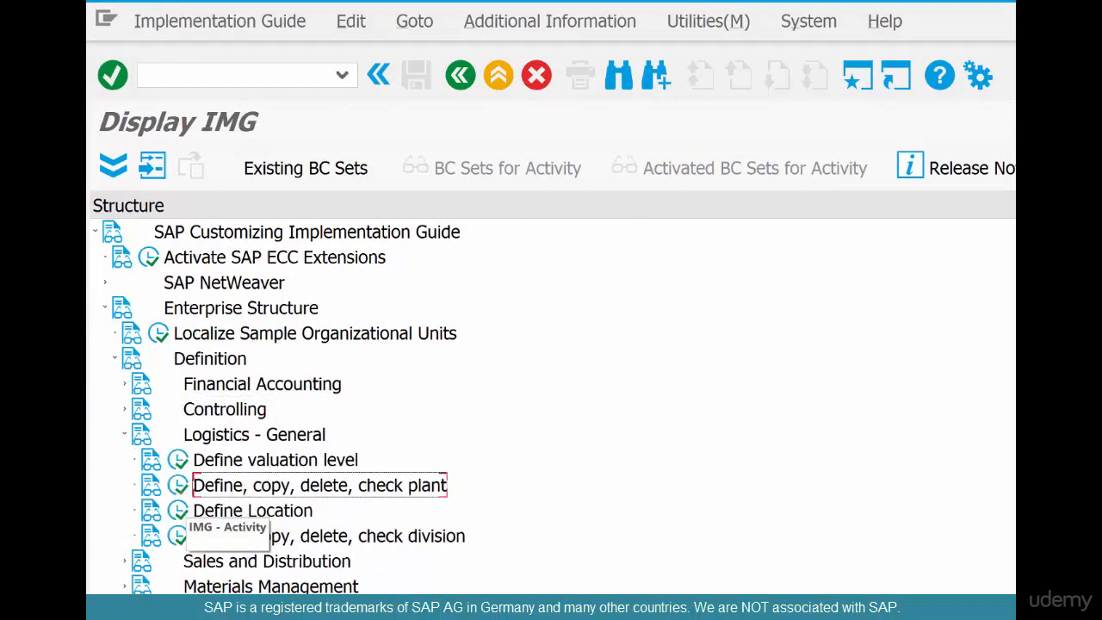
{"action": "double_click", "coordinate": [321, 485]}
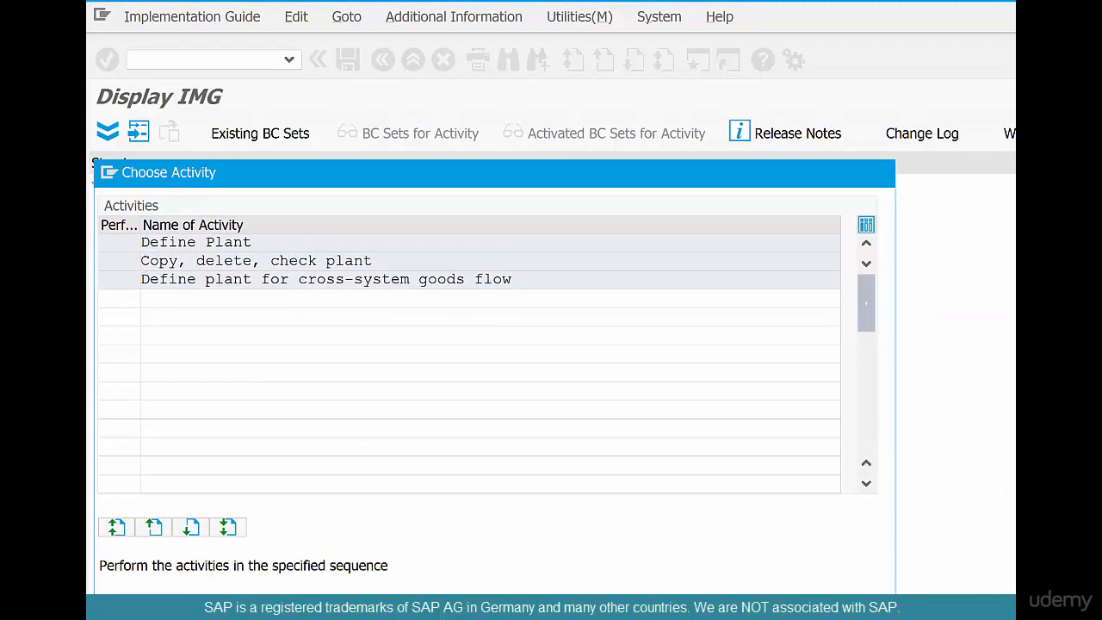
Start the plant copy function with 3100 as the From Plant
{"action": "double_click", "coordinate": [196, 241]}
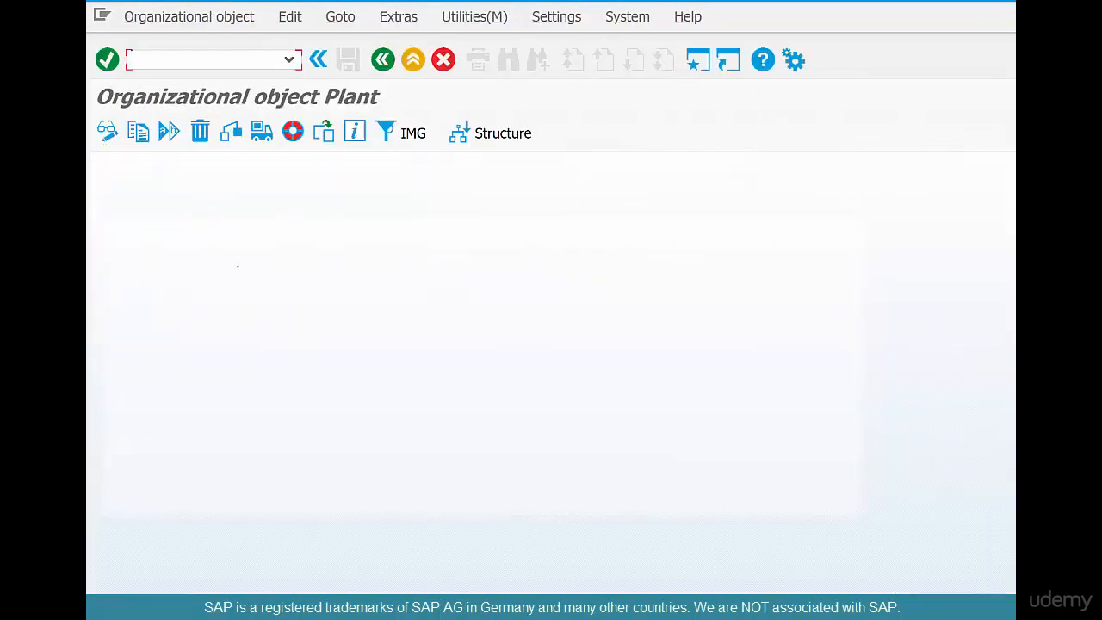
{"action": "mouse_move", "coordinate": [138, 130]}
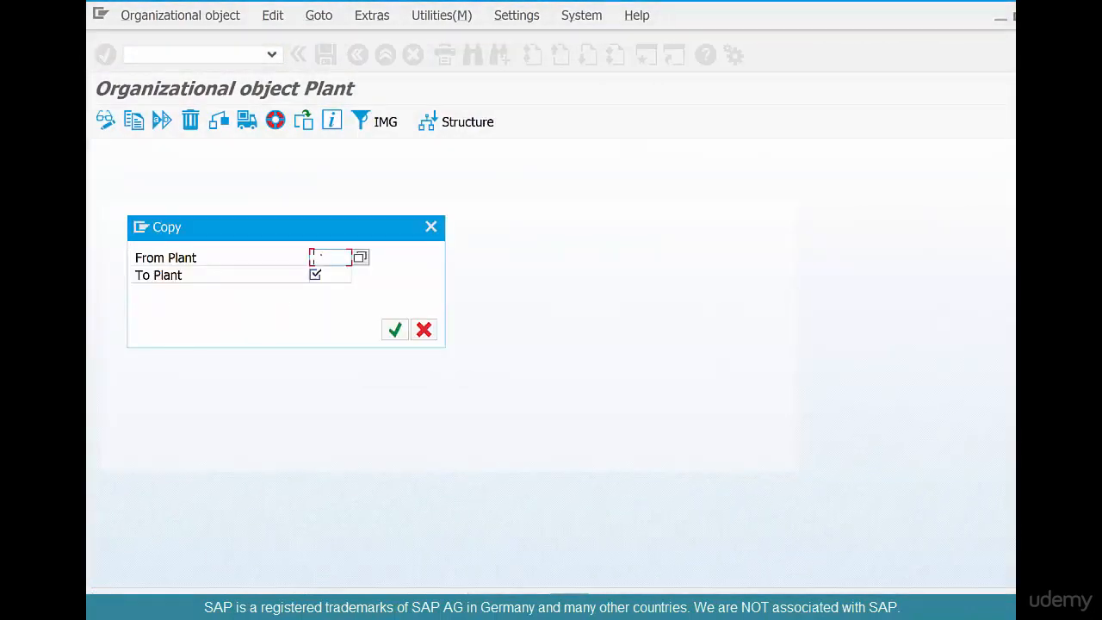
{"action": "type", "text": "3000"}
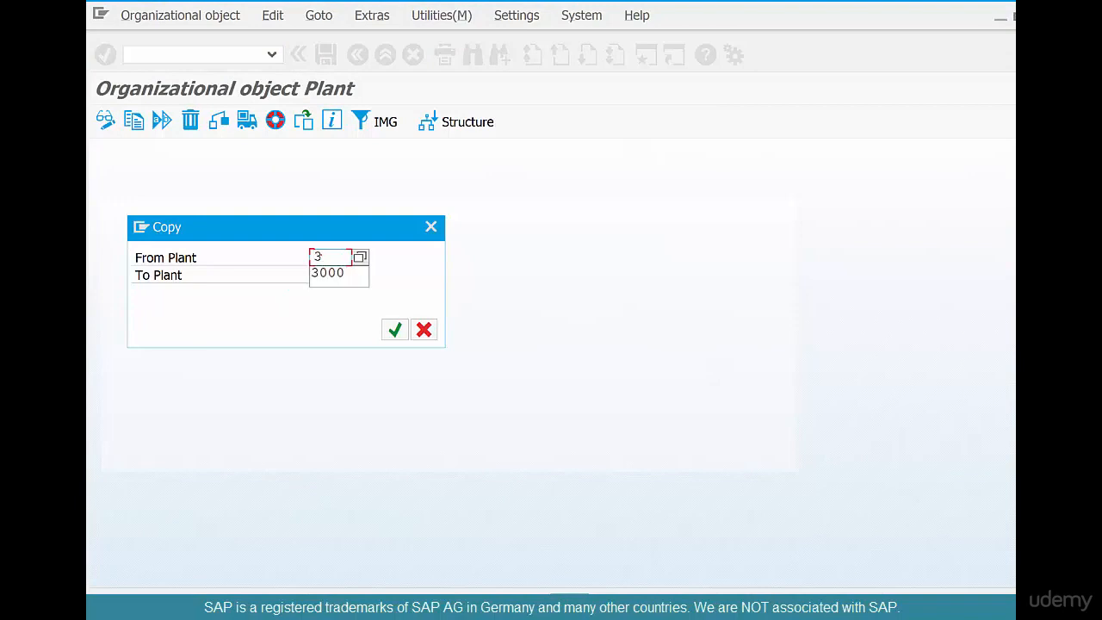
{"action": "type", "text": "3100"}
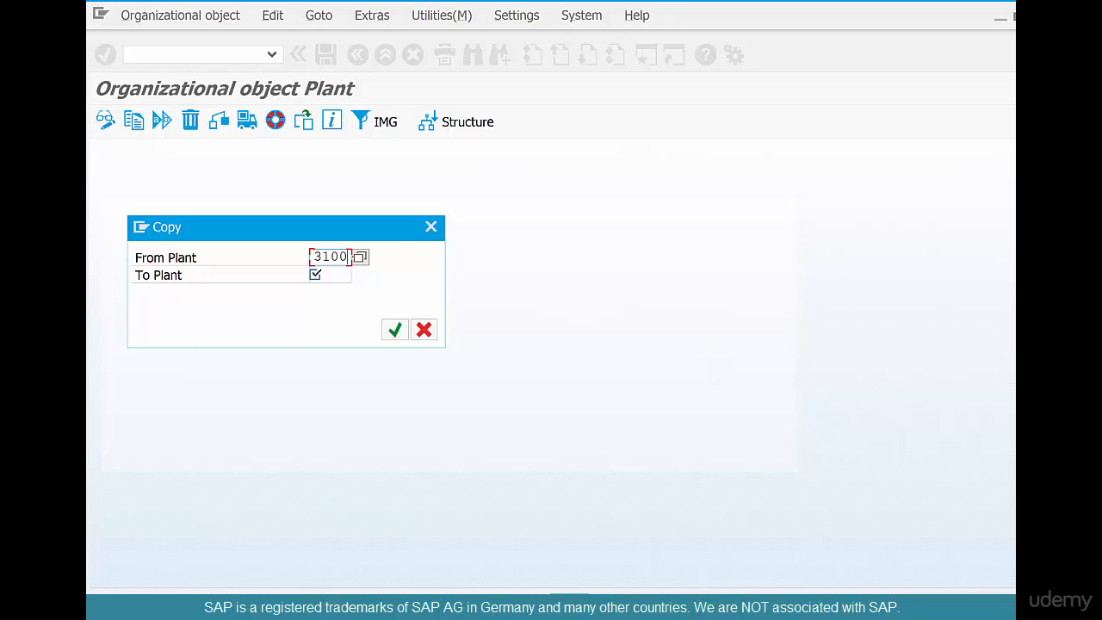
Enter CHI1 as the To Plant, picked from the input history
{"action": "left_click", "coordinate": [331, 274]}
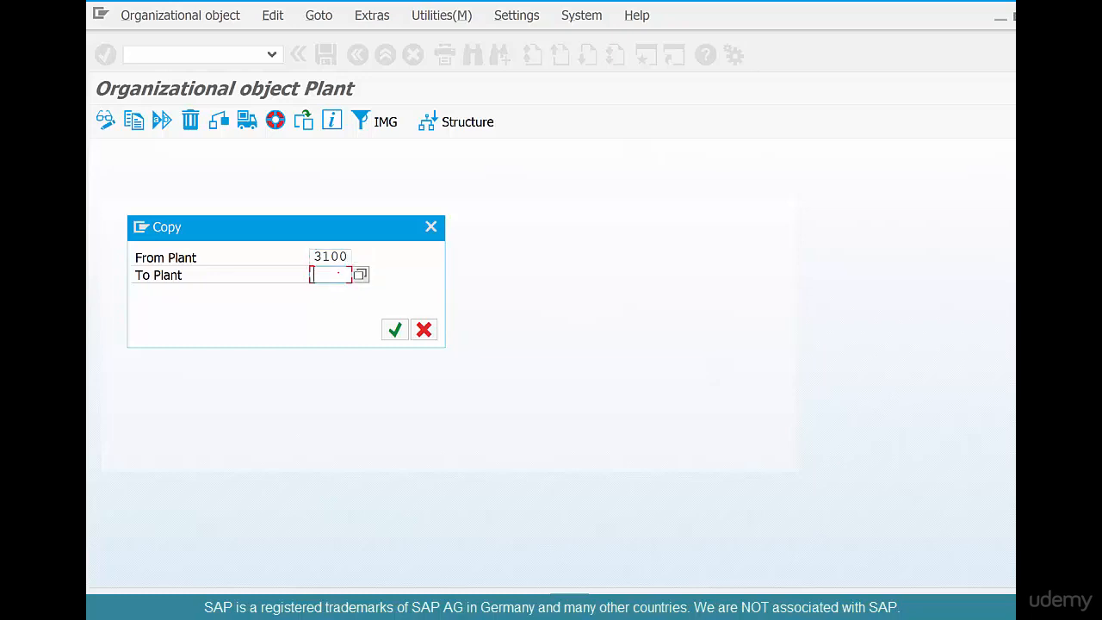
{"action": "type", "text": "C"}
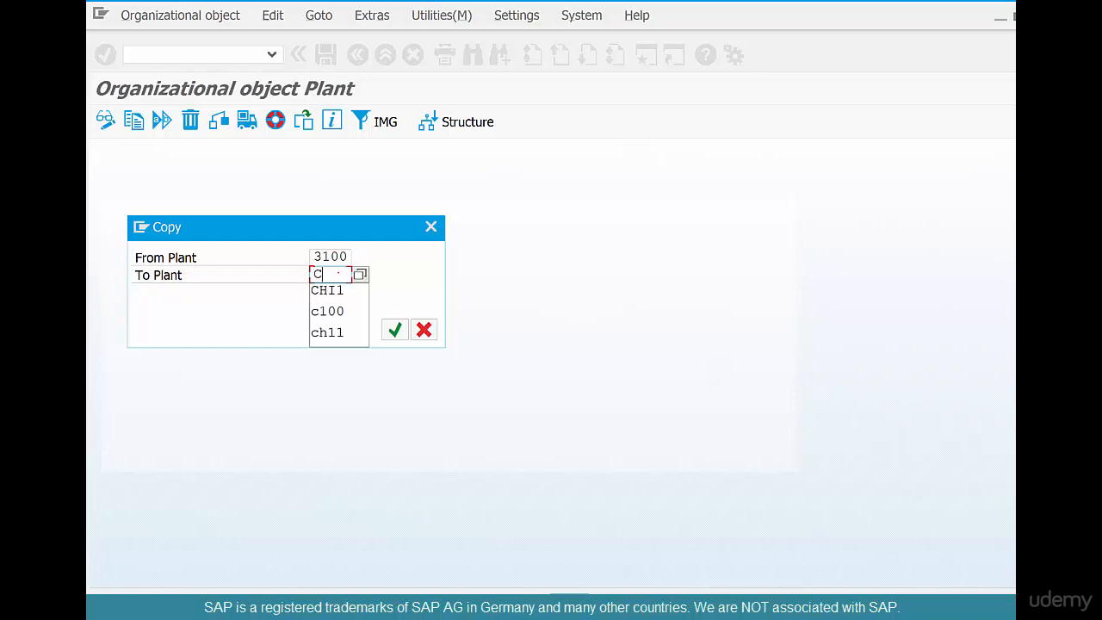
{"action": "left_click", "coordinate": [327, 290]}
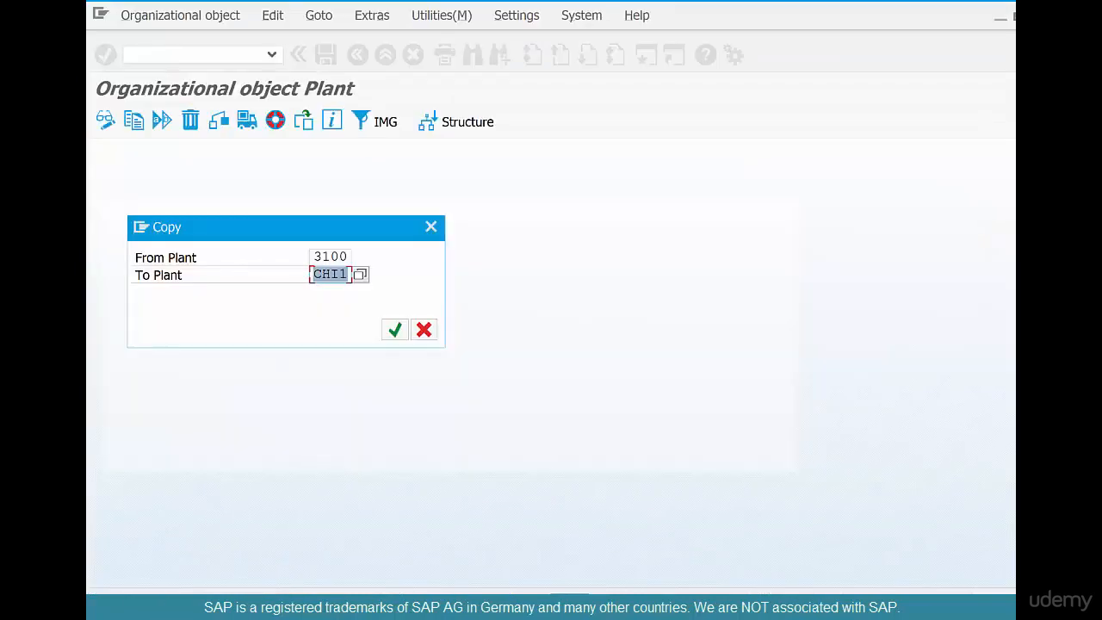
{"action": "left_click", "coordinate": [331, 273]}
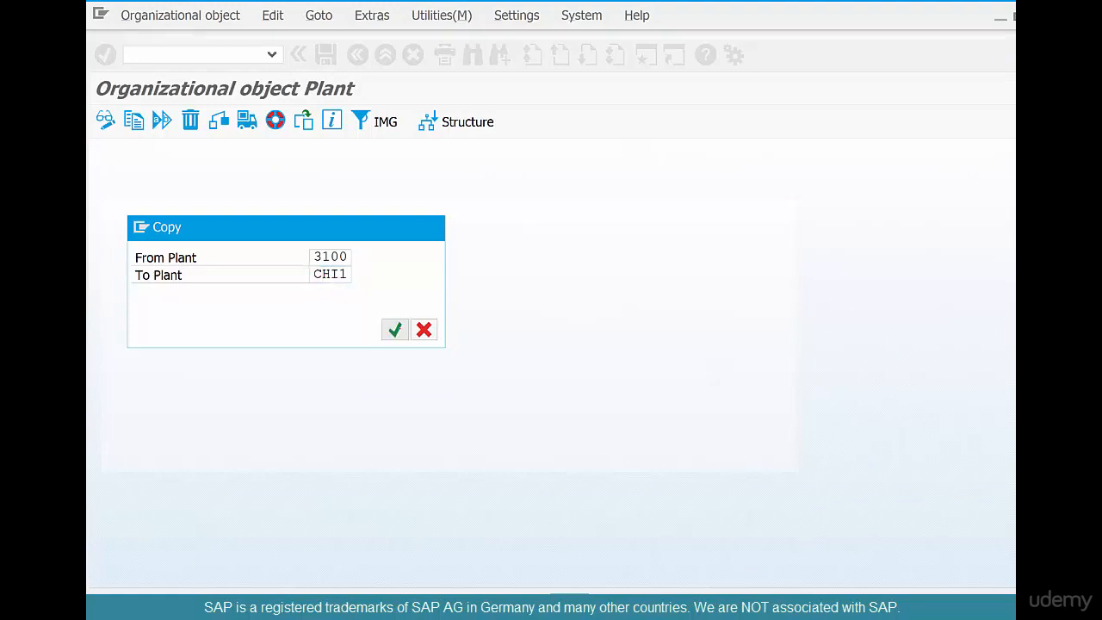
Confirm the 3100-to-CHI1 copy and accept the number-range transport notice
{"action": "left_click", "coordinate": [394, 330]}
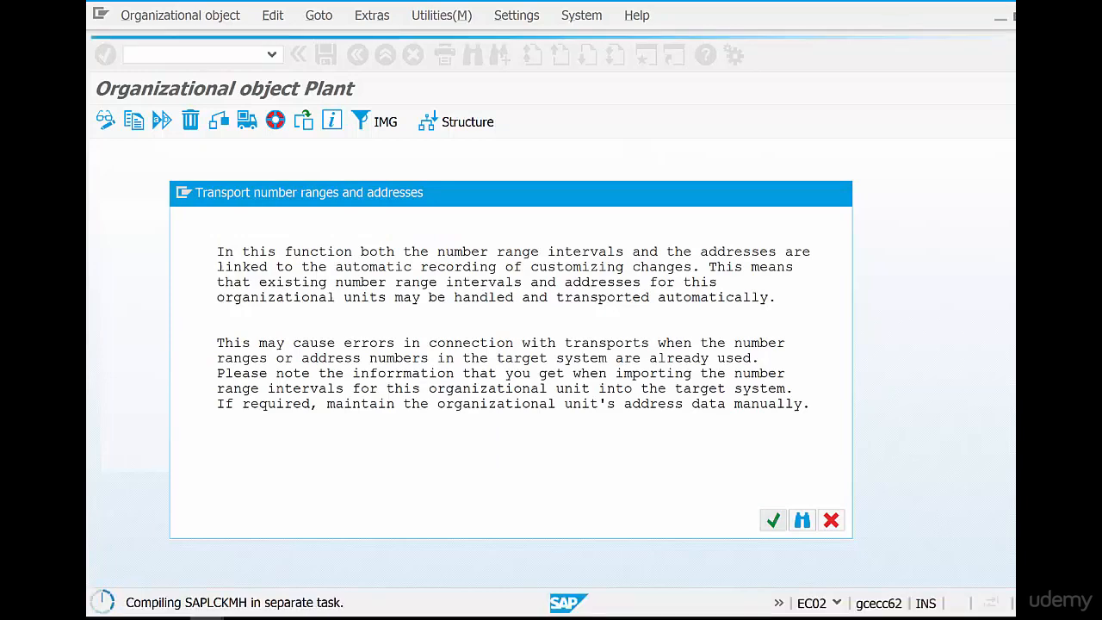
{"action": "left_click", "coordinate": [771, 520]}
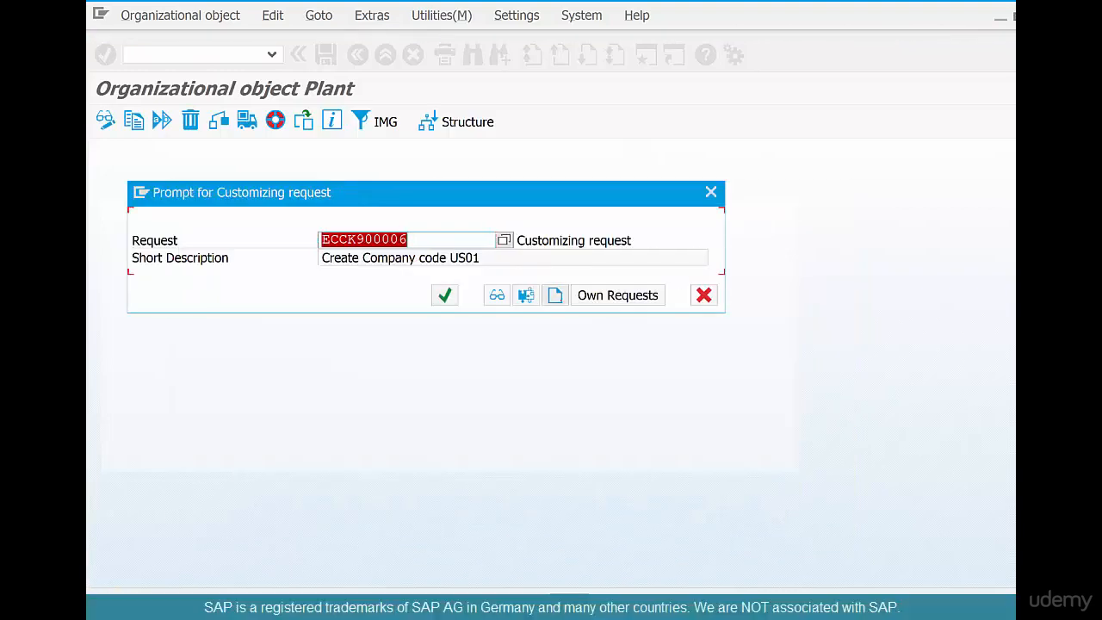
{"action": "mouse_move", "coordinate": [444, 295]}
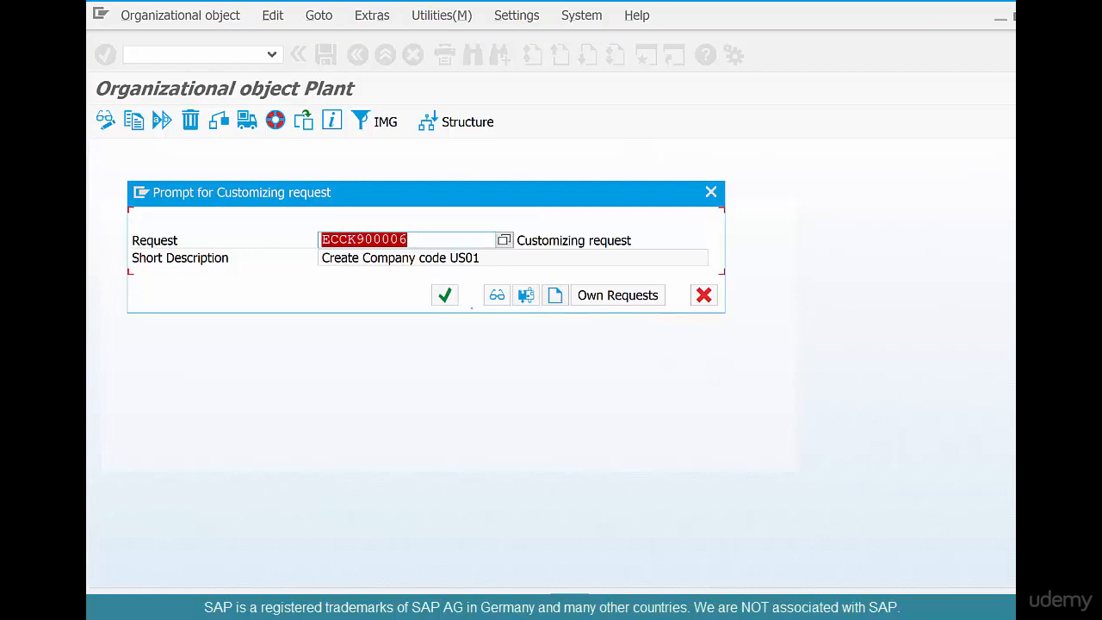
{"action": "mouse_move", "coordinate": [444, 294]}
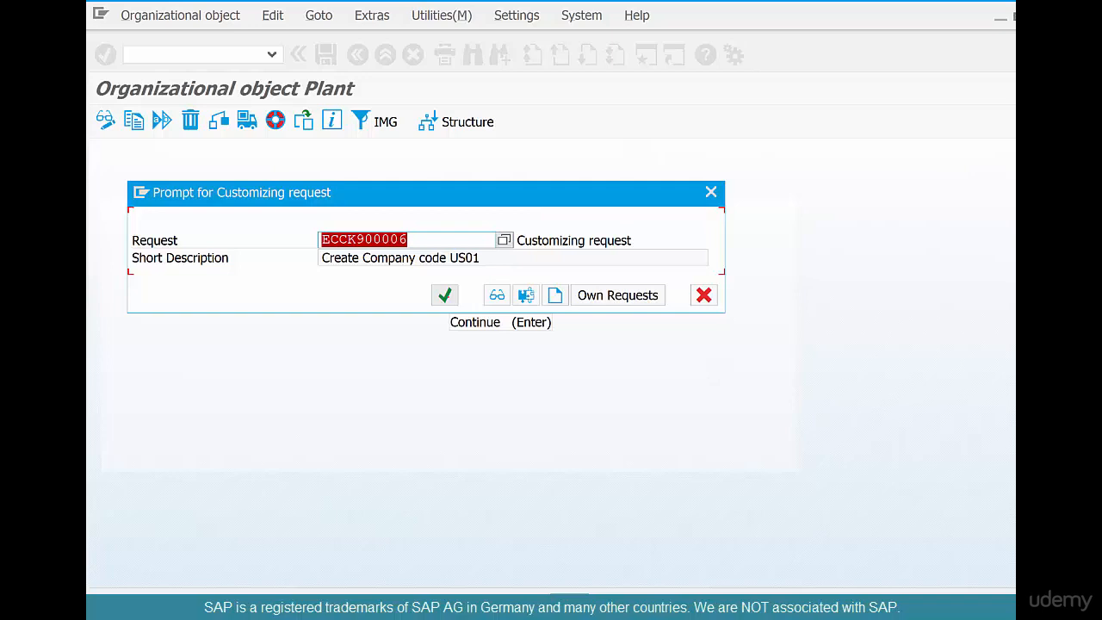
{"action": "left_click", "coordinate": [363, 239]}
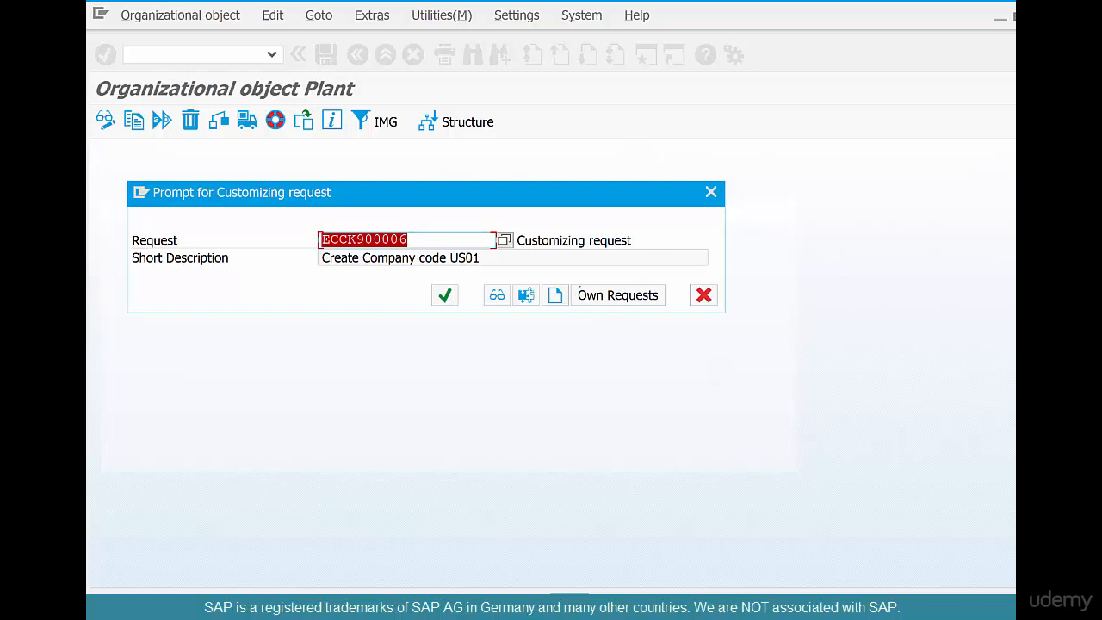
Create a new customizing request described 'Create new Plant CHI1' and save it
{"action": "left_click", "coordinate": [554, 294]}
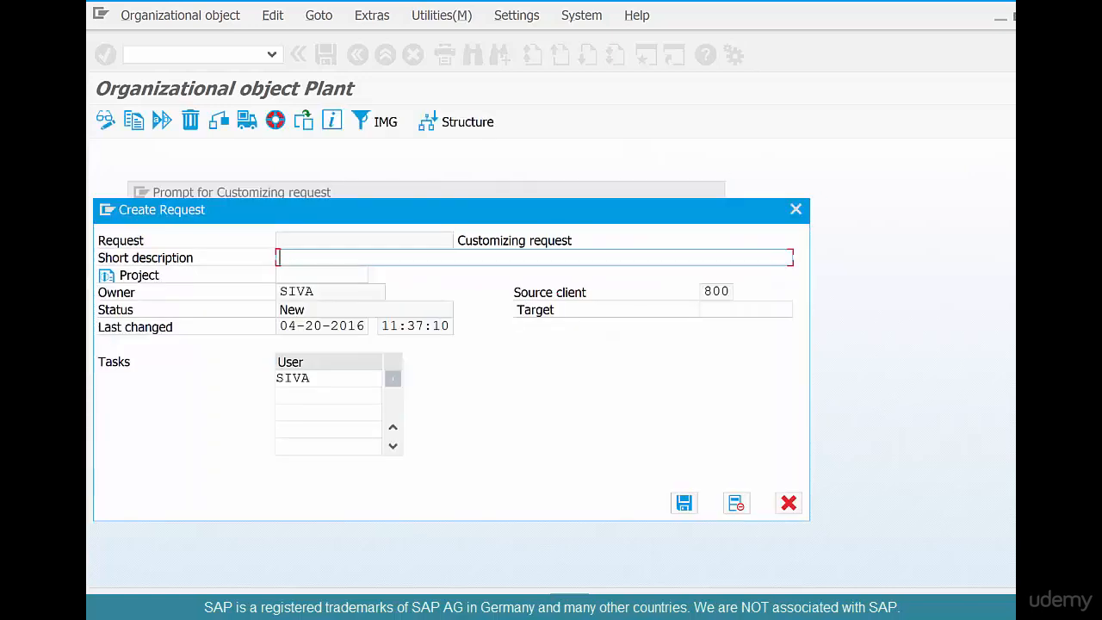
{"action": "type", "text": "Create new Plant CHI1"}
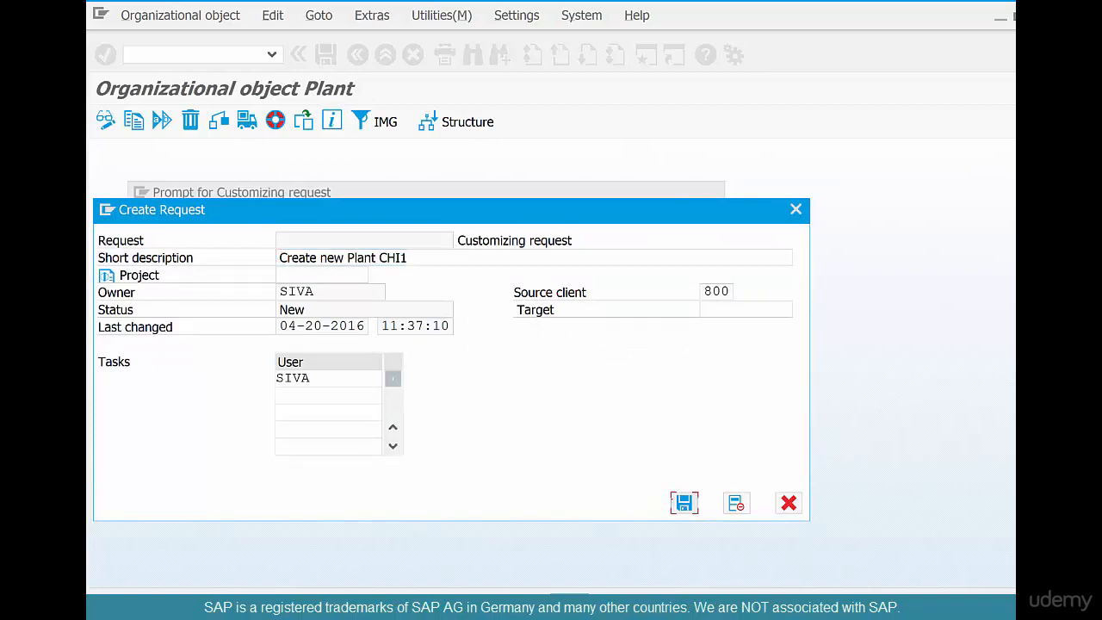
{"action": "left_click", "coordinate": [685, 503]}
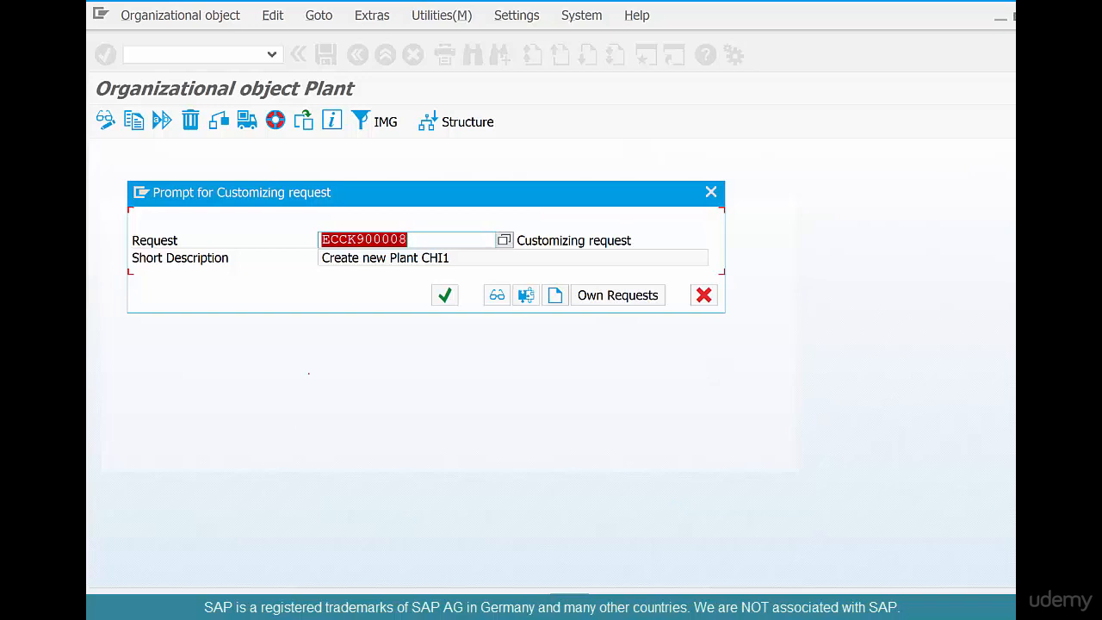
Assign the copy to request ECCK900008 and acknowledge the completion message
{"action": "left_click", "coordinate": [444, 295]}
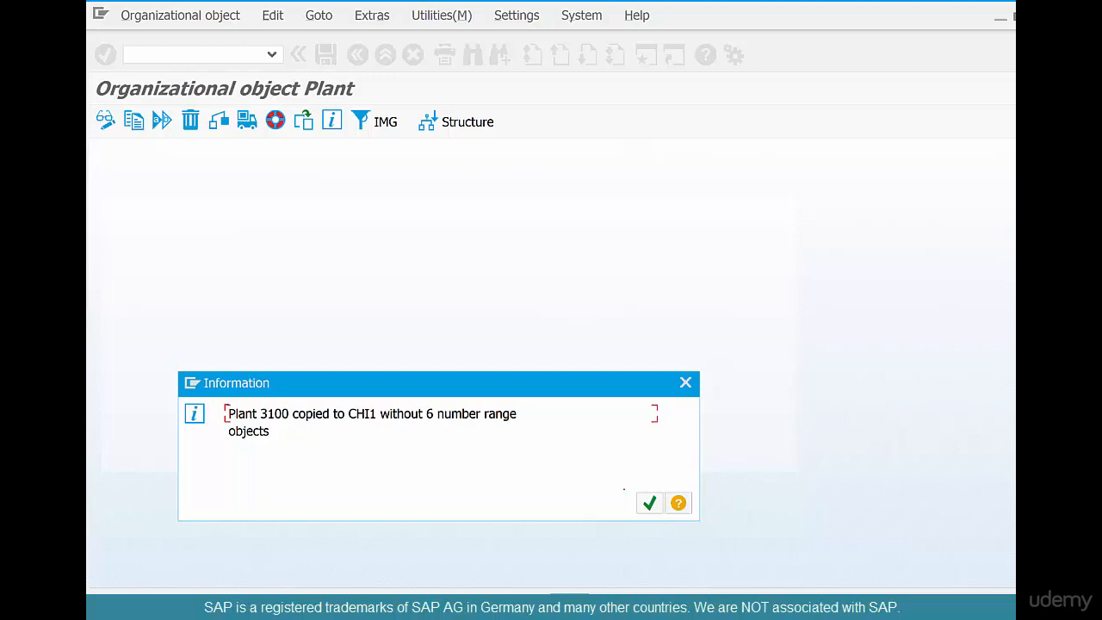
{"action": "left_click", "coordinate": [650, 503]}
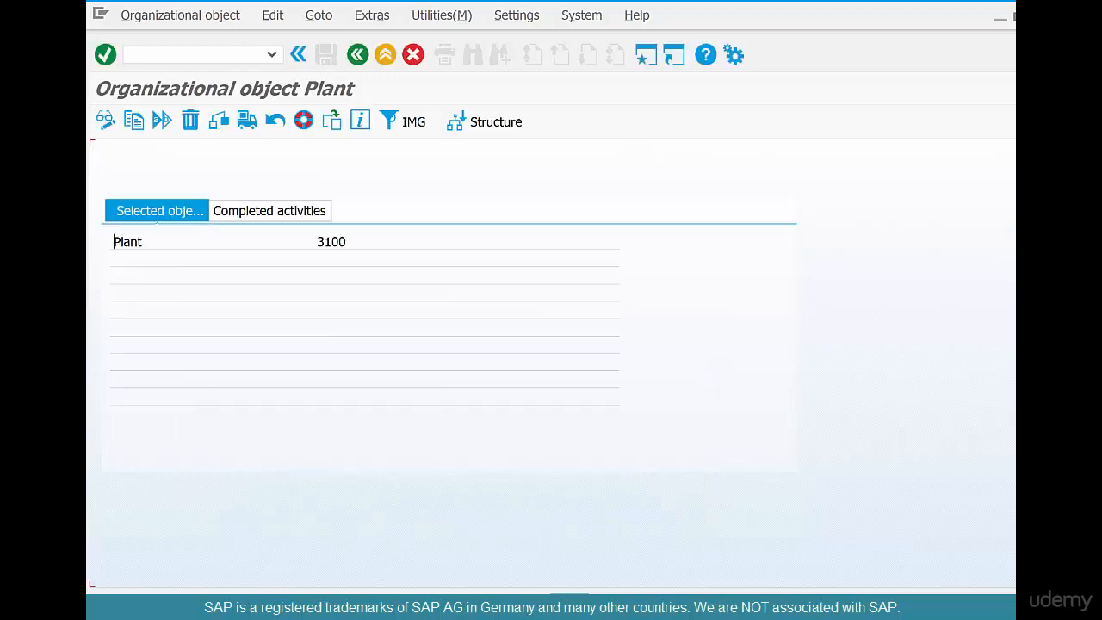